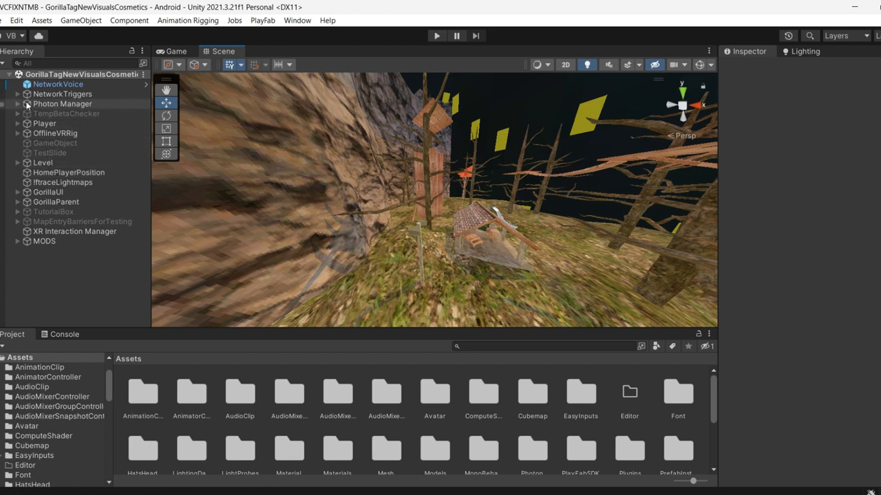
Look around the level in the Scene view
click(17, 93)
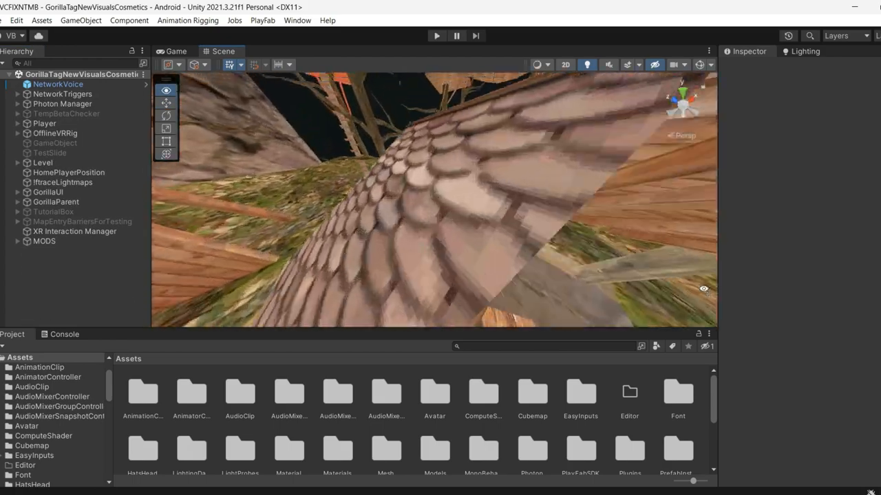
drag(433, 206, 347, 137)
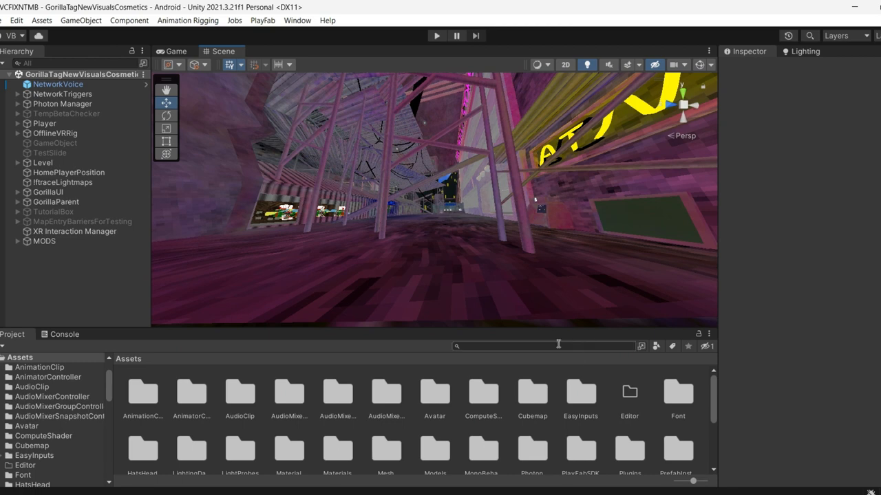
Search the Project assets for PLAYFA and select the PlayFab shared settings asset
click(544, 346)
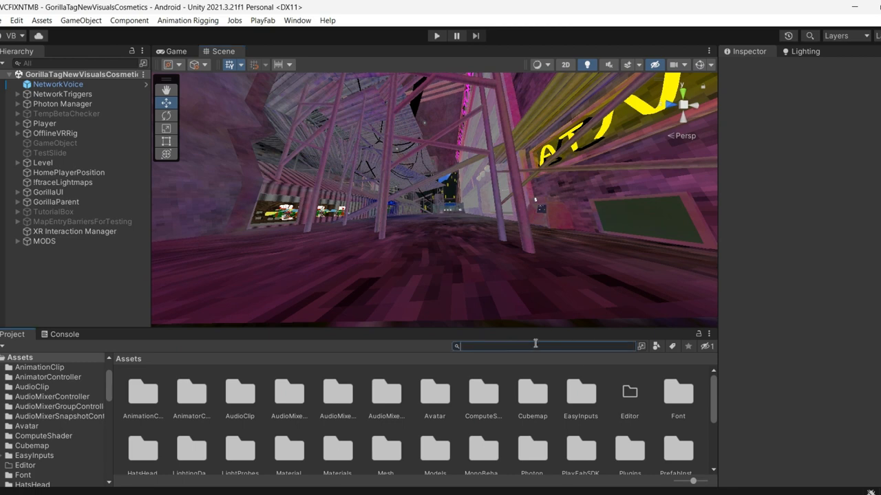
text(PLAYFABSHARED)
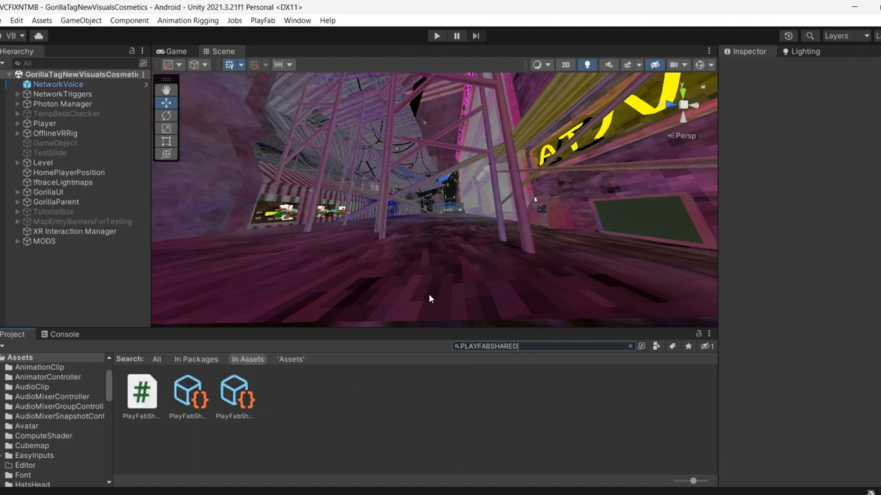
click(187, 390)
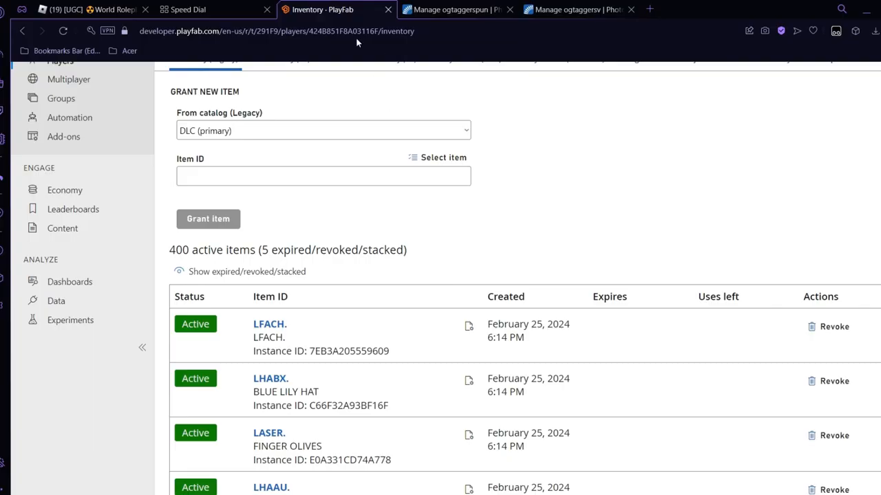
From the title overview, browse the add-ons catalogue to the Photon add-on's settings
scroll(up, 3)
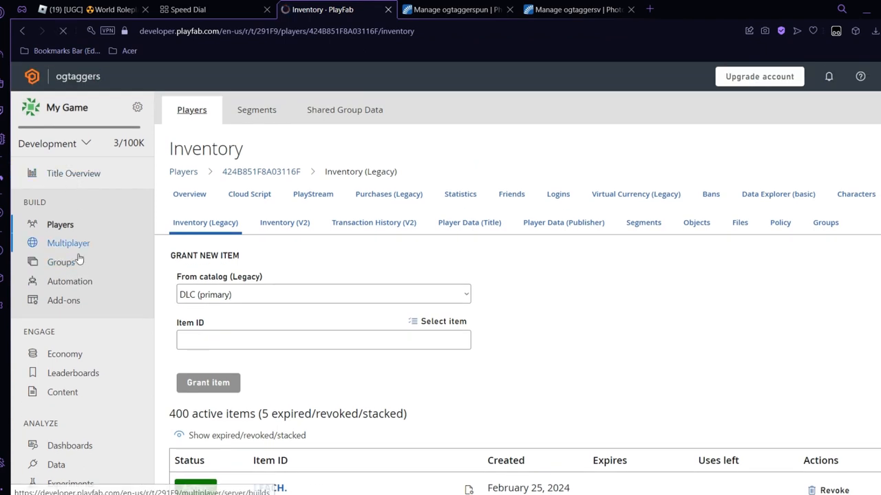
click(73, 173)
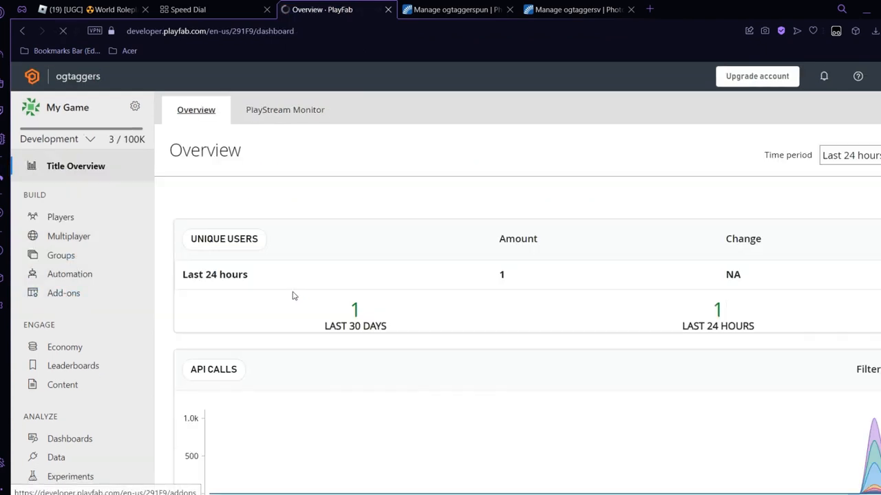
click(63, 292)
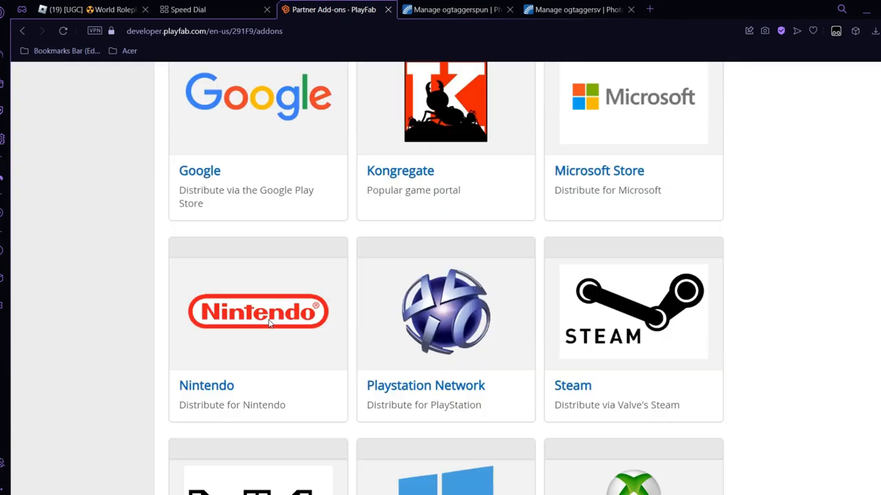
scroll(up, 3)
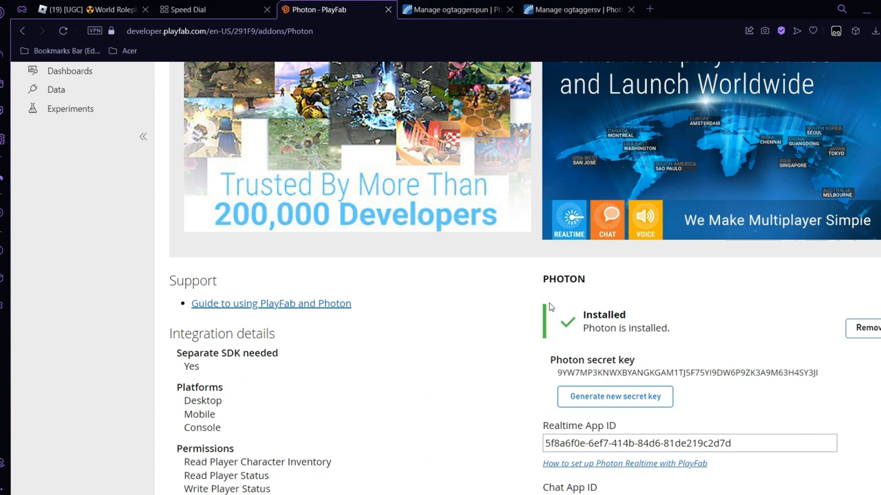
scroll(down, 3)
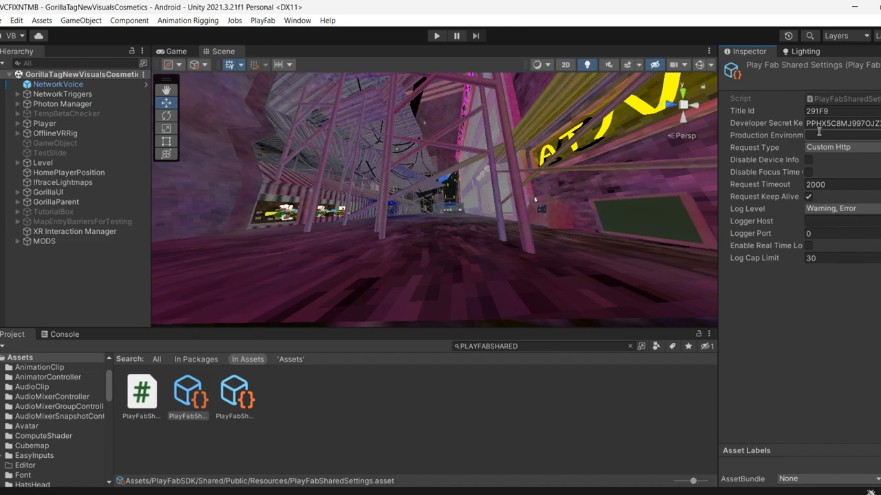
Return to the Photon add-on details, then load the PlayFabSharedSettings script in Visual Studio
click(316, 9)
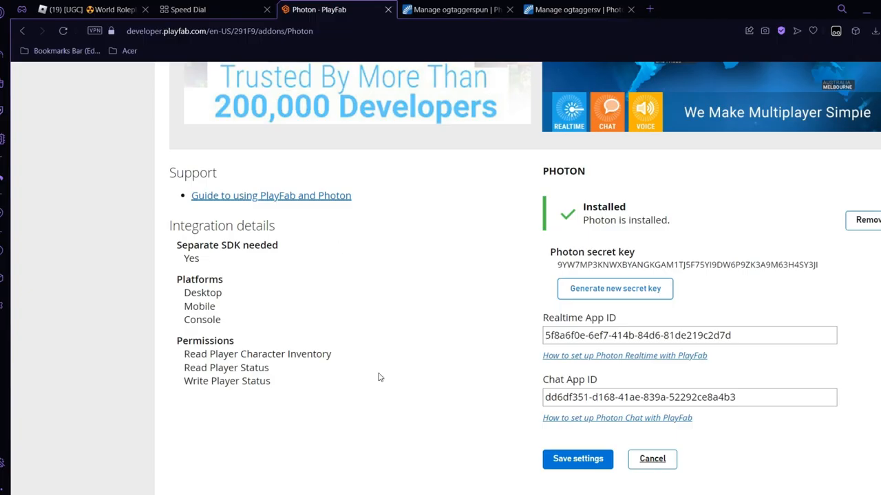
click(251, 30)
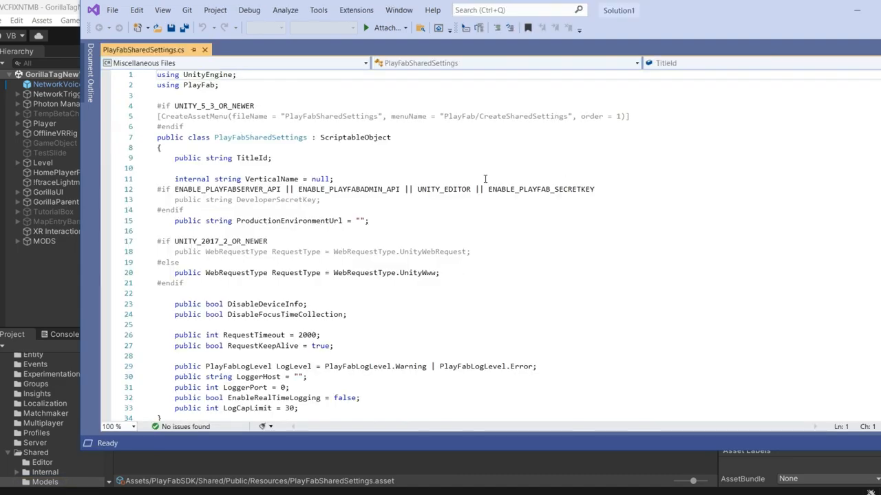
Scroll PlayFabSharedSettings.cs to its end and back up
scroll(down, 3)
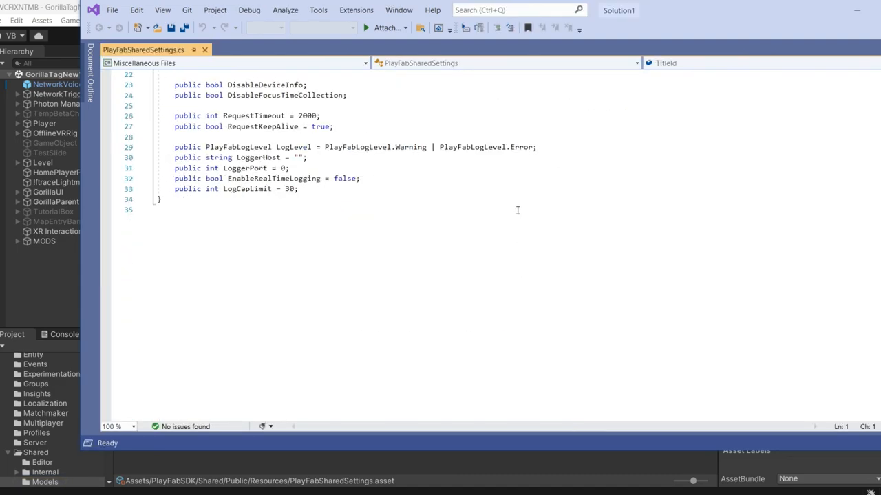
scroll(up, 3)
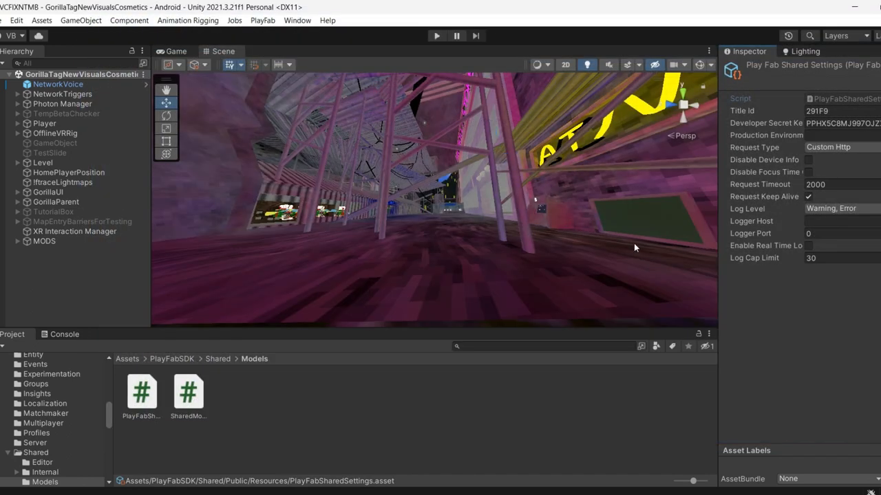
mouse_move(178, 364)
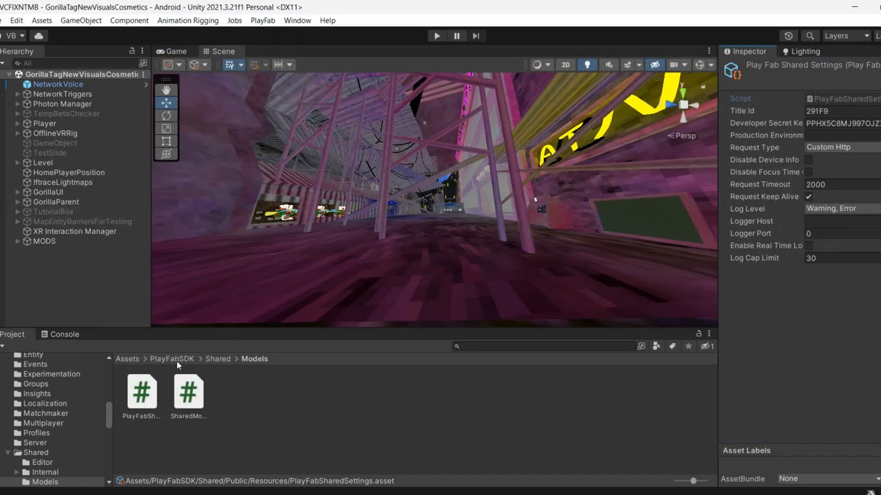
From the Assets folder, search photonserver and show PhotonServerSettings in the Inspector
click(127, 358)
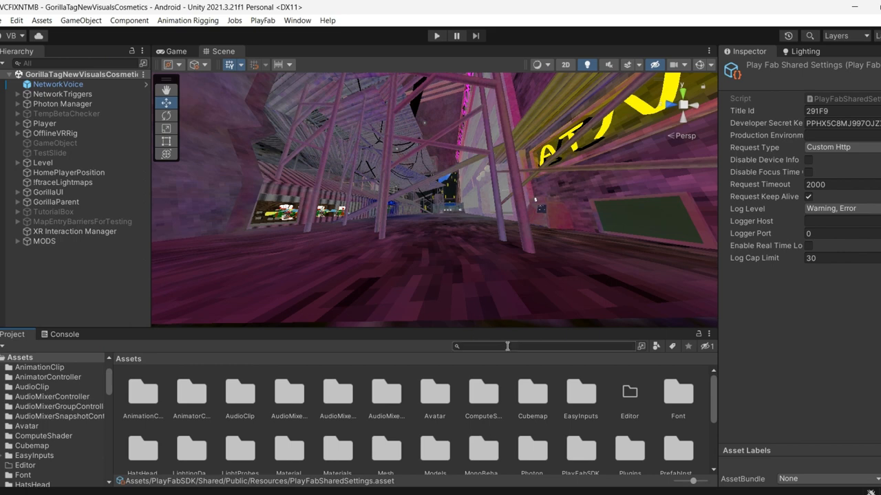
text(photon)
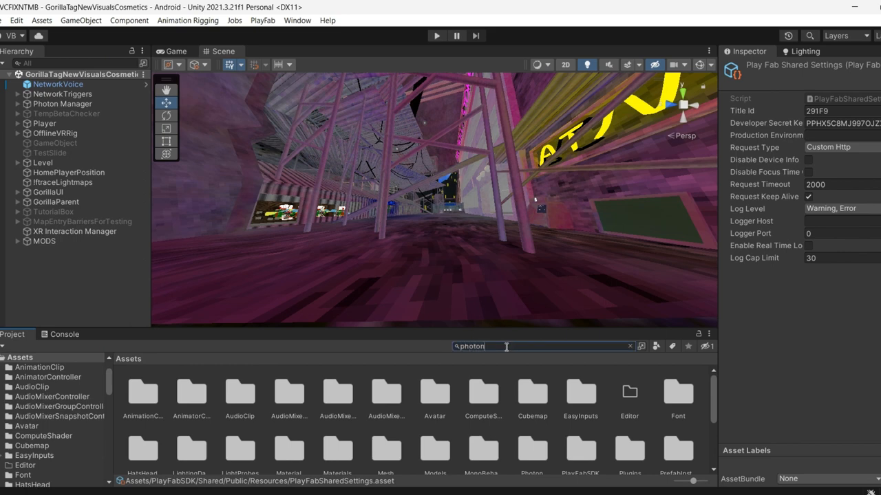
text(server)
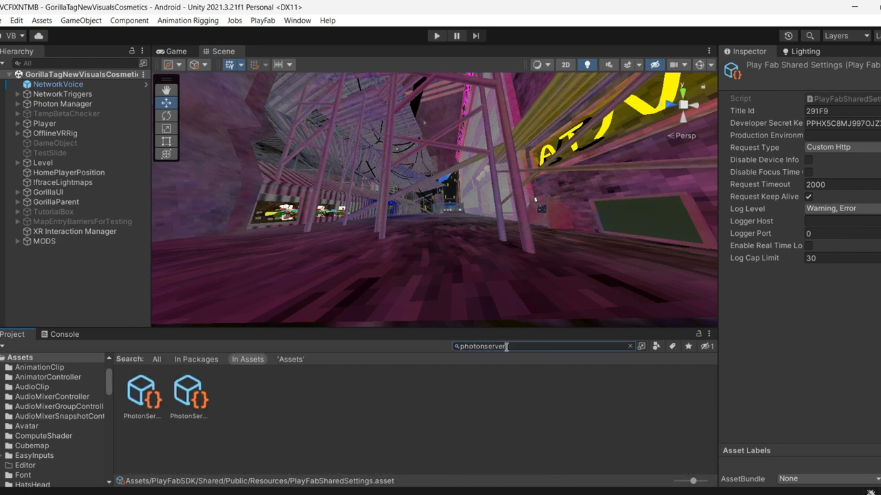
click(142, 392)
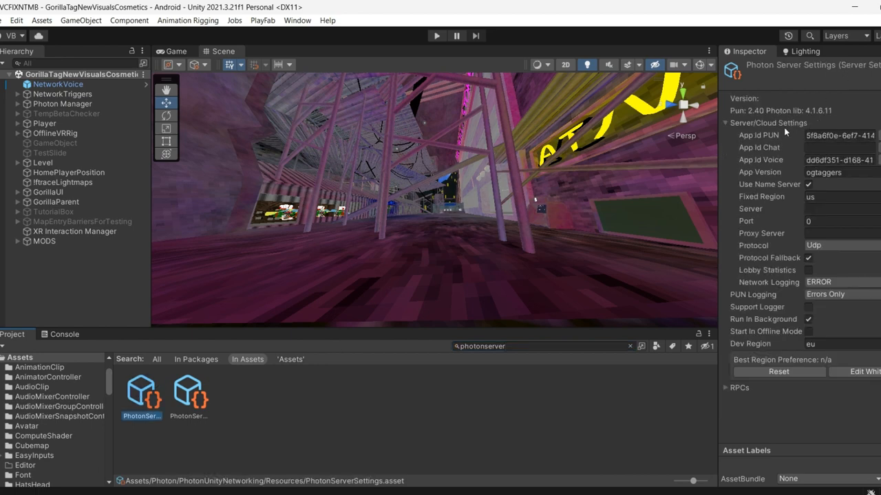
click(839, 160)
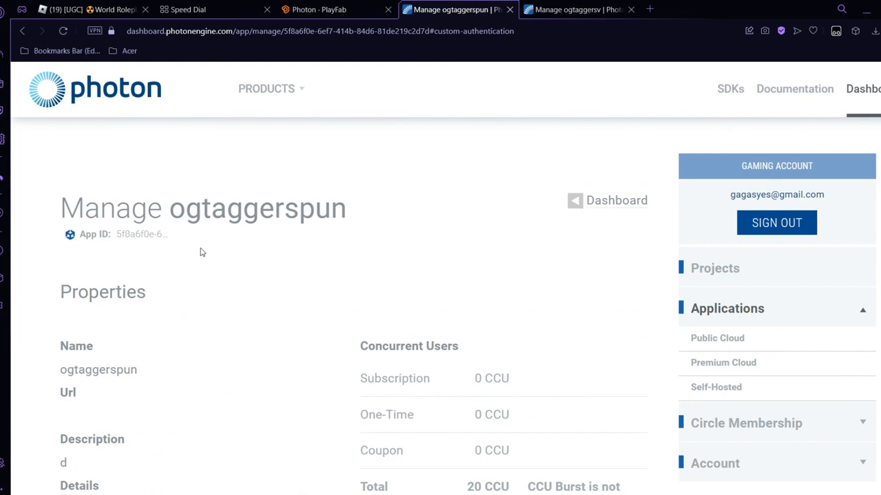
mouse_move(252, 244)
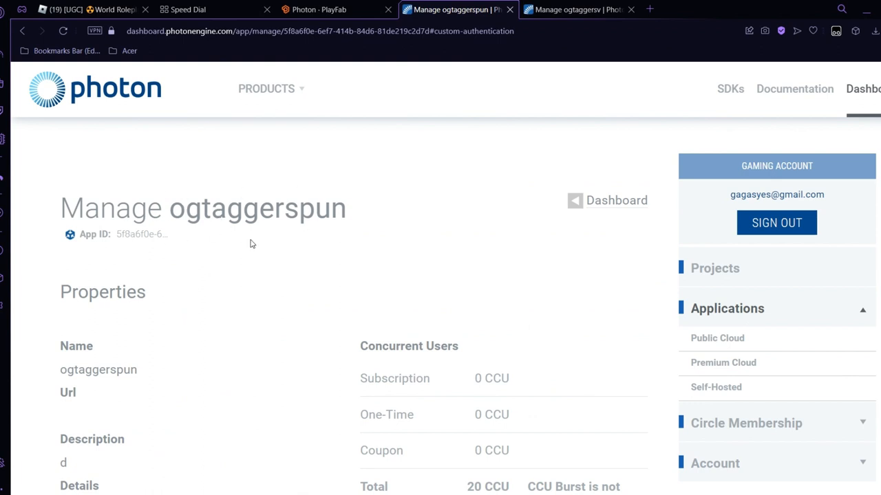
mouse_move(199, 204)
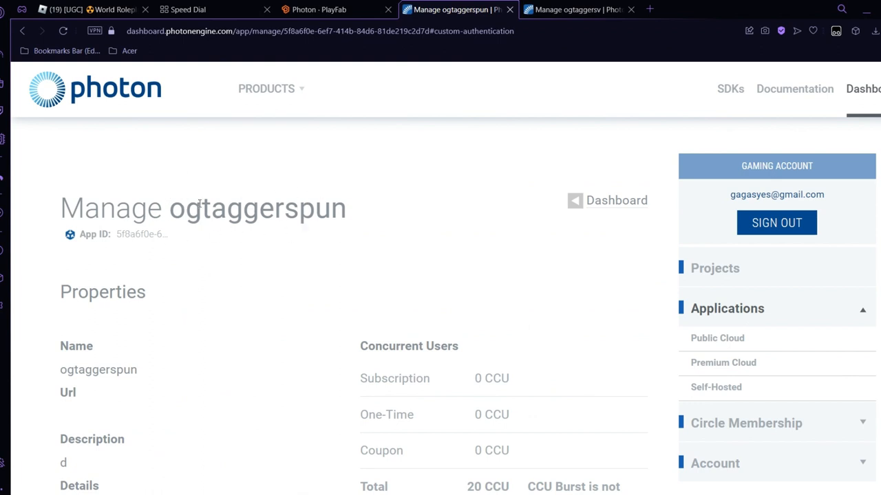
Return from the ogtaggerspun management page to the Photon apps list
click(615, 200)
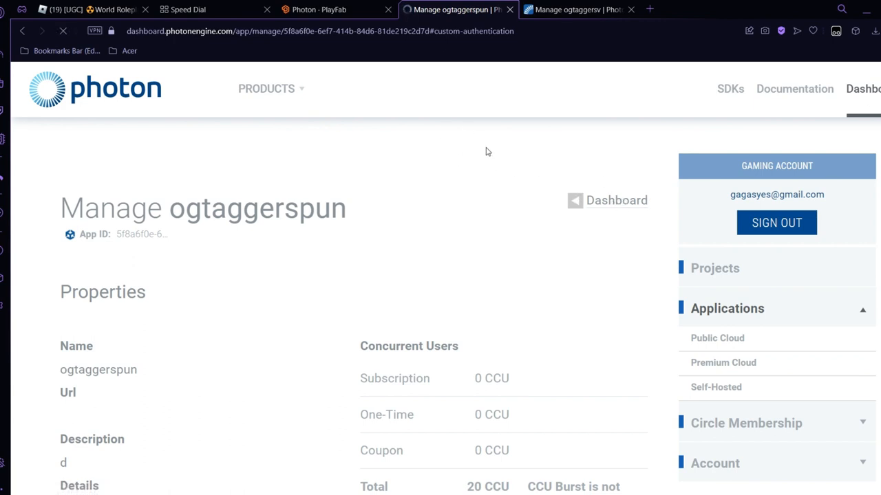
mouse_move(459, 165)
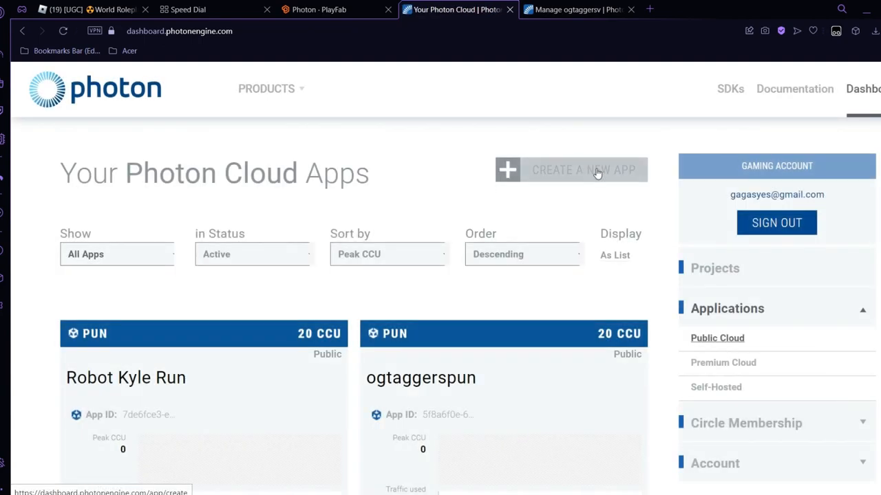
Create a new Photon application with the Pun SDK type and submit the form
click(583, 171)
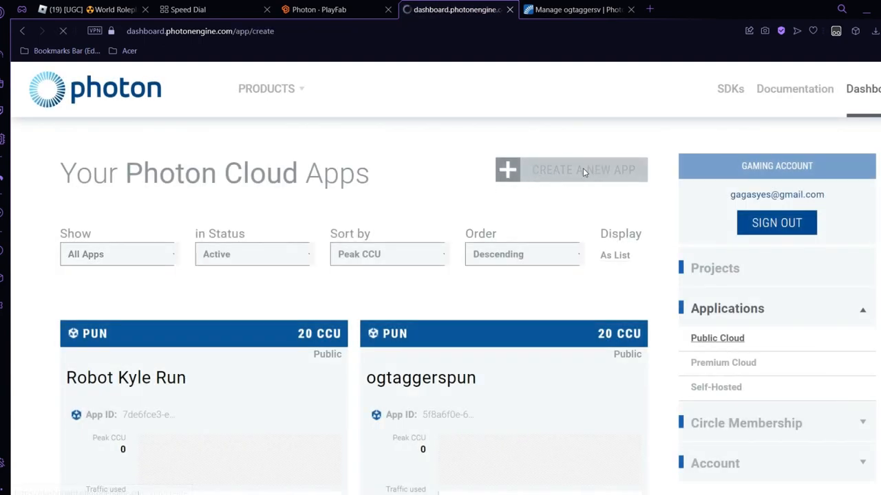
click(584, 171)
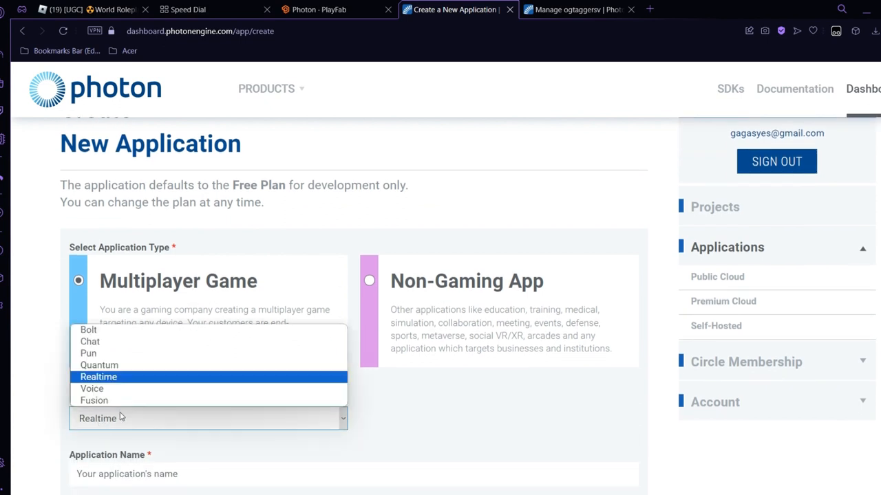
mouse_move(88, 352)
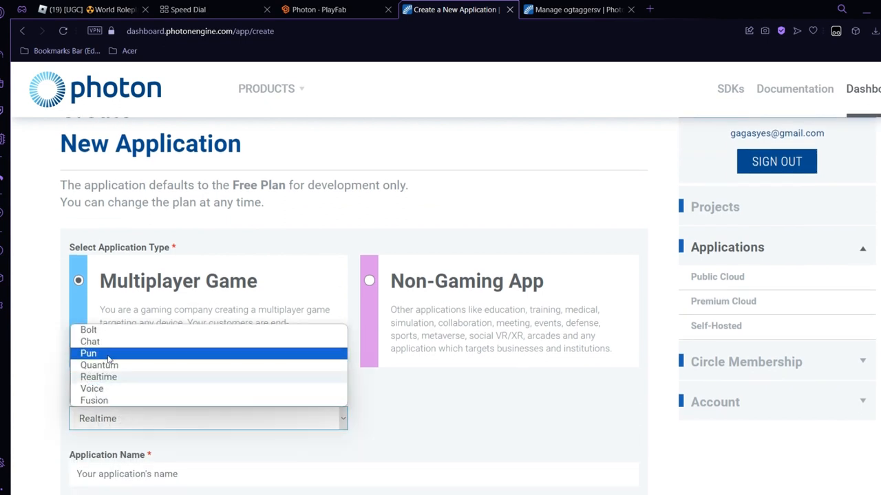
click(88, 352)
text(dfdfsdfdsfds)
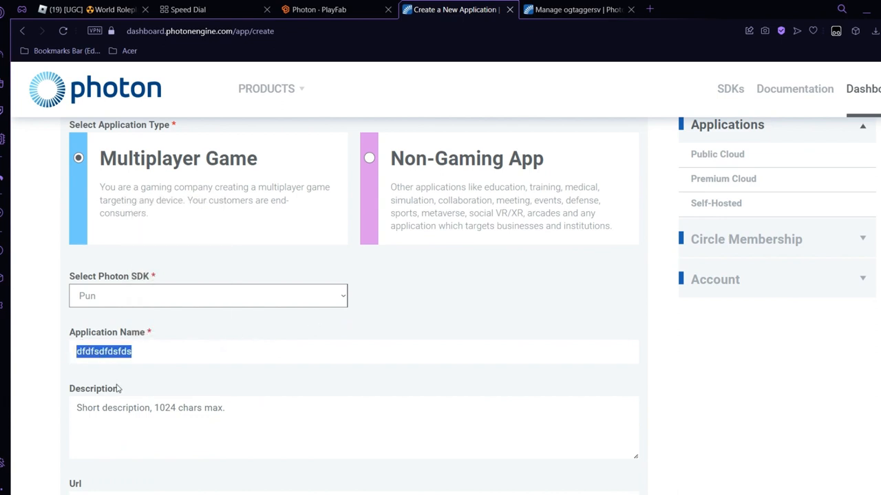
scroll(down, 3)
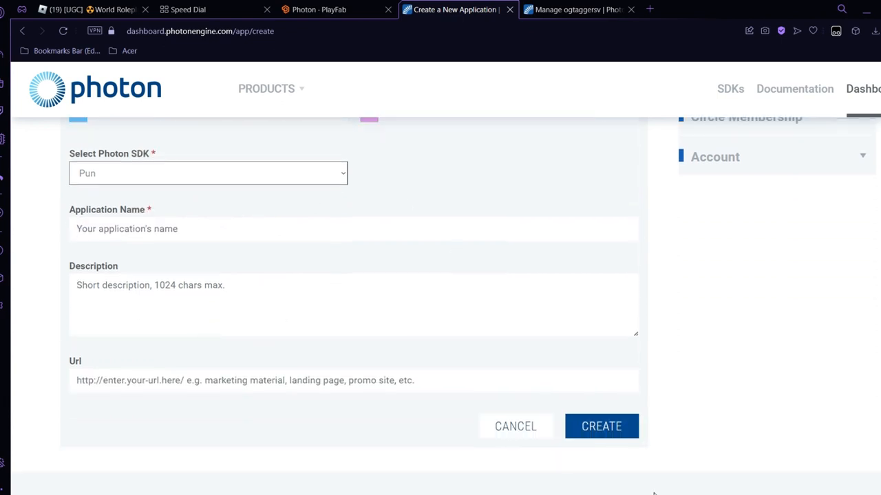
click(600, 427)
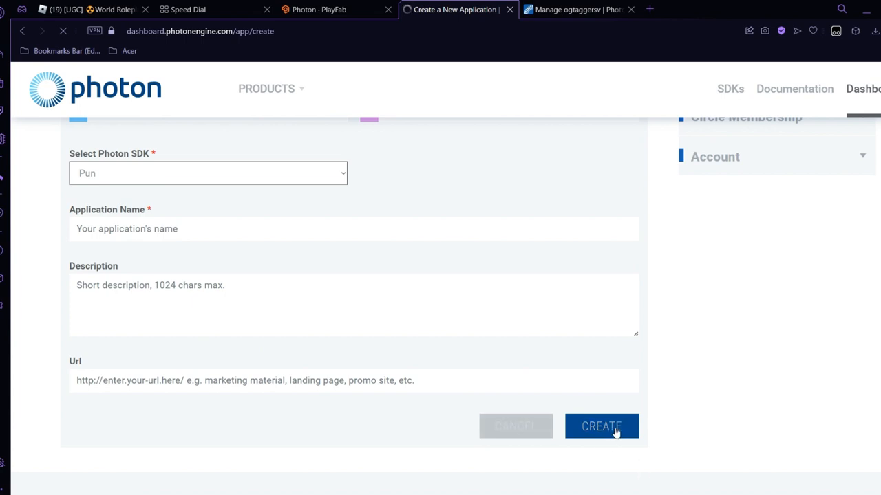
click(600, 426)
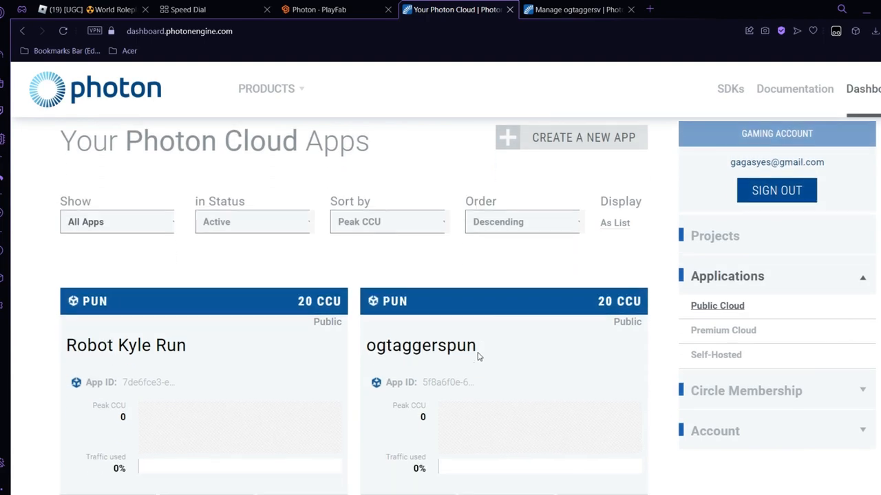
scroll(down, 3)
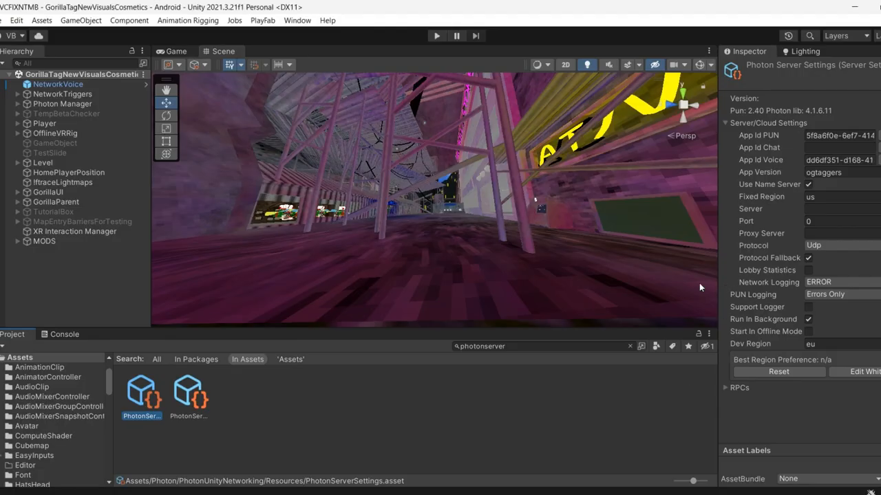
click(839, 134)
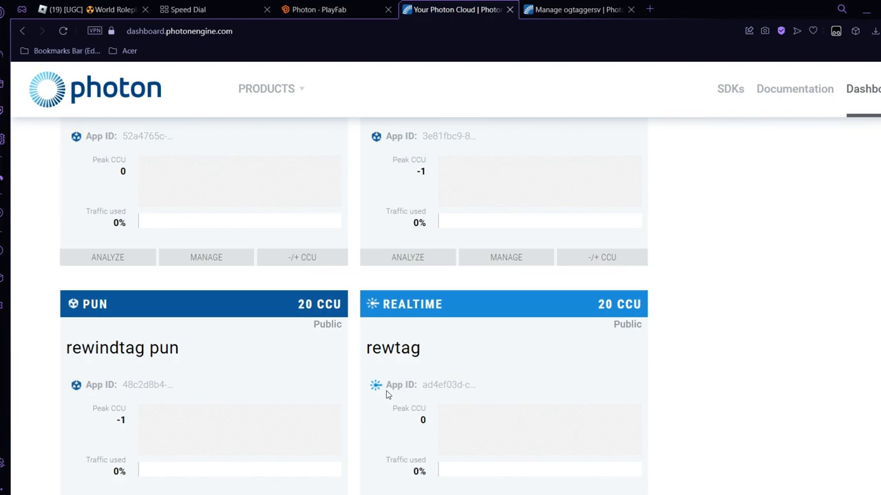
scroll(up, 3)
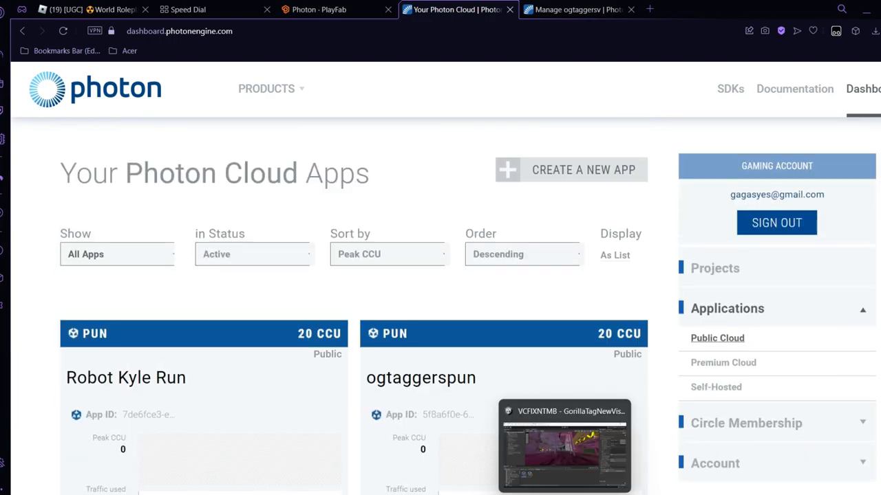
click(564, 446)
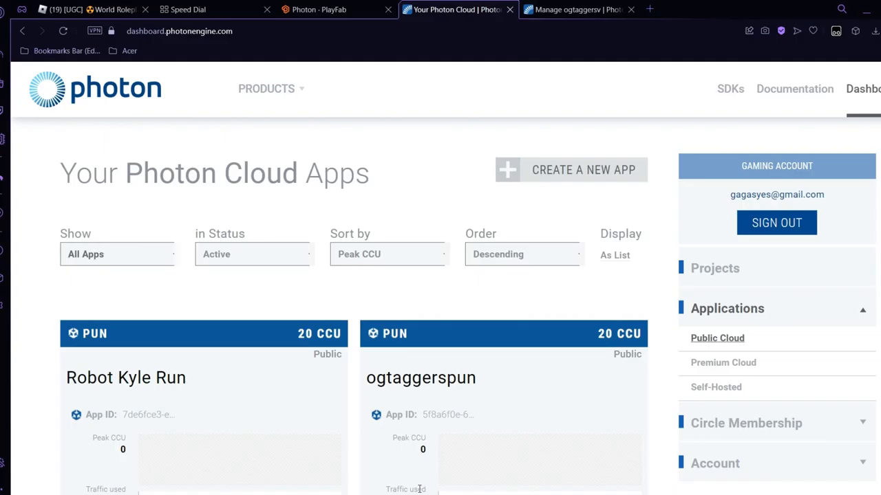
scroll(down, 3)
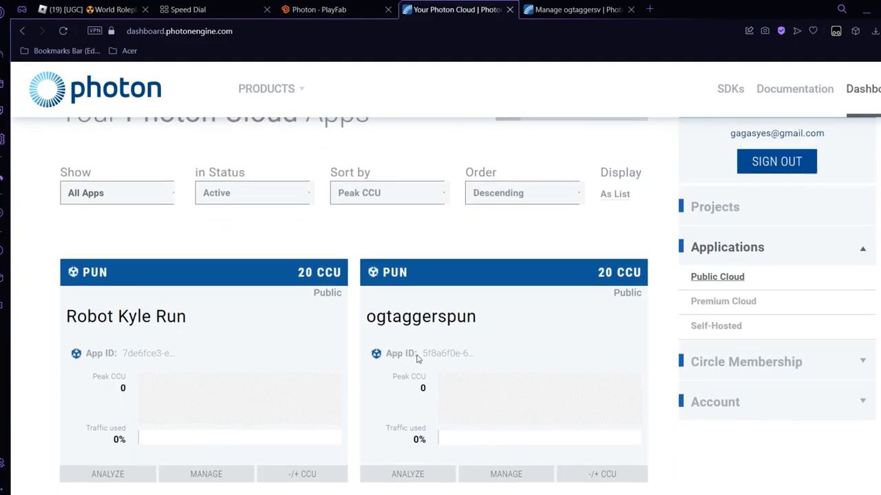
mouse_move(430, 352)
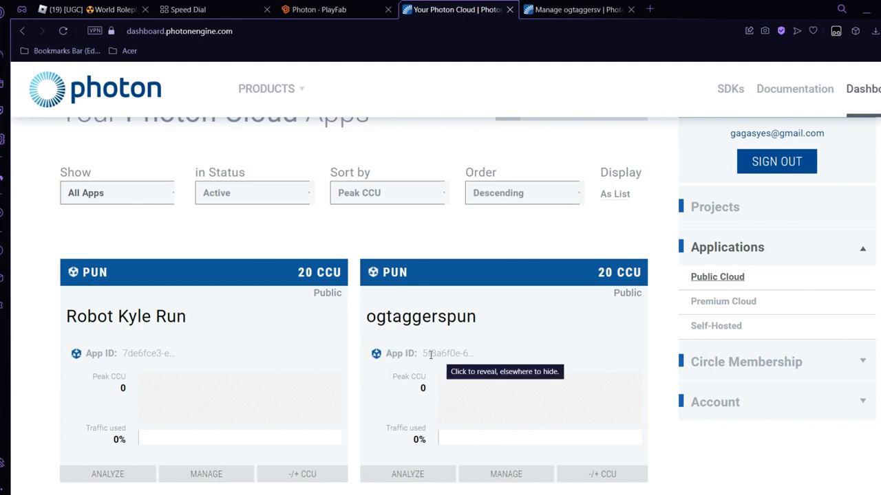
mouse_move(568, 376)
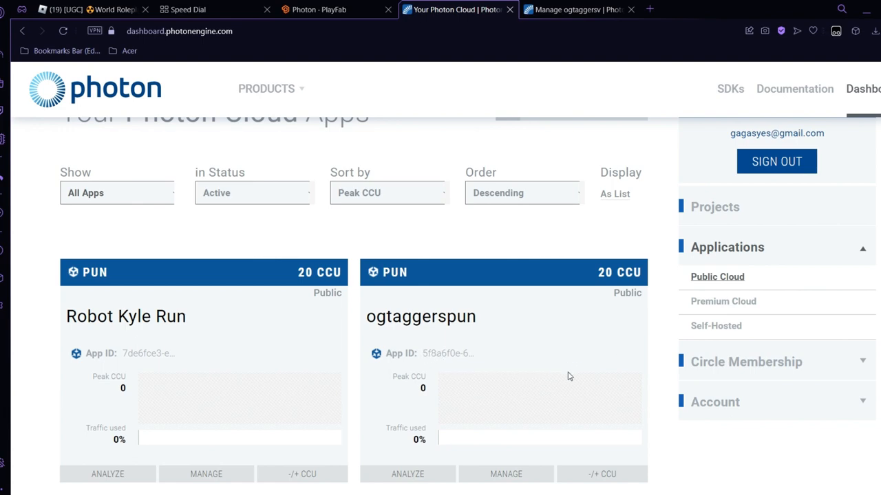
mouse_move(498, 375)
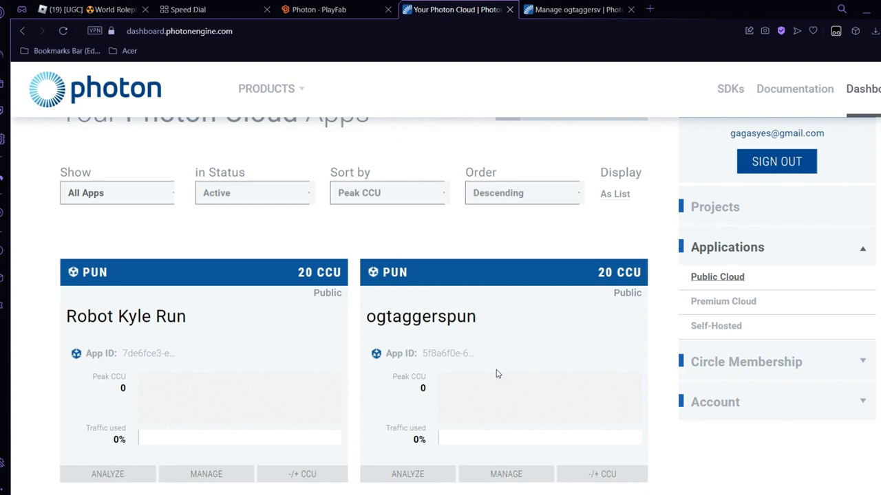
mouse_move(506, 369)
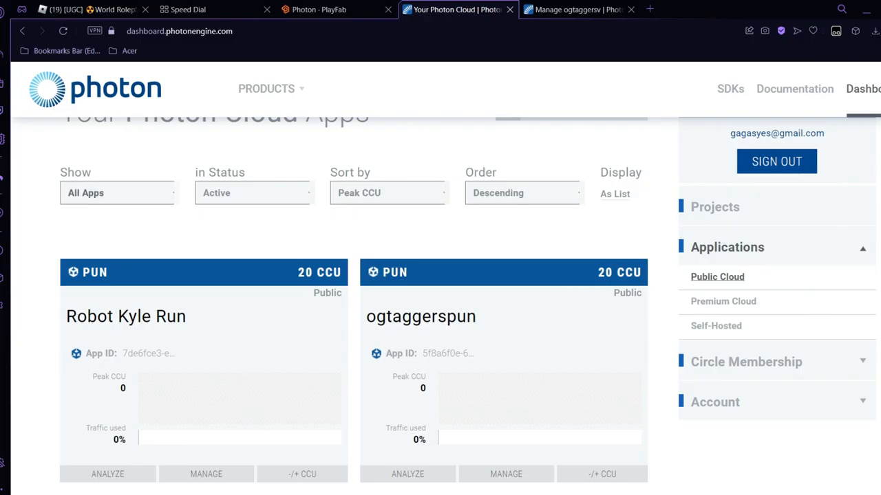
mouse_move(412, 351)
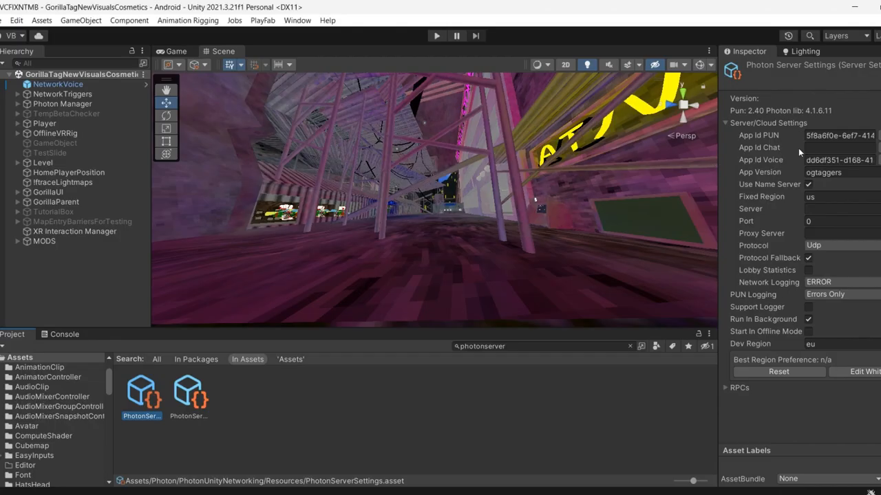
Select NetworkVoice in the Hierarchy to show its Photon Voice Network component
click(840, 136)
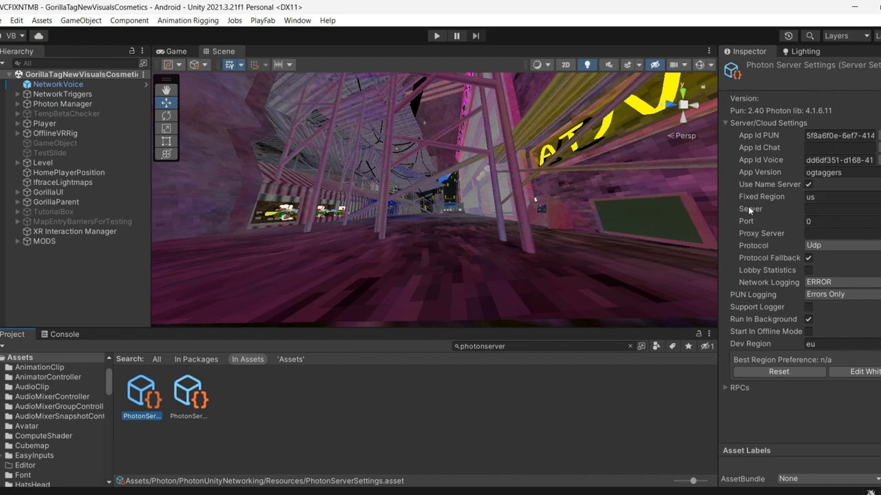
mouse_move(773, 209)
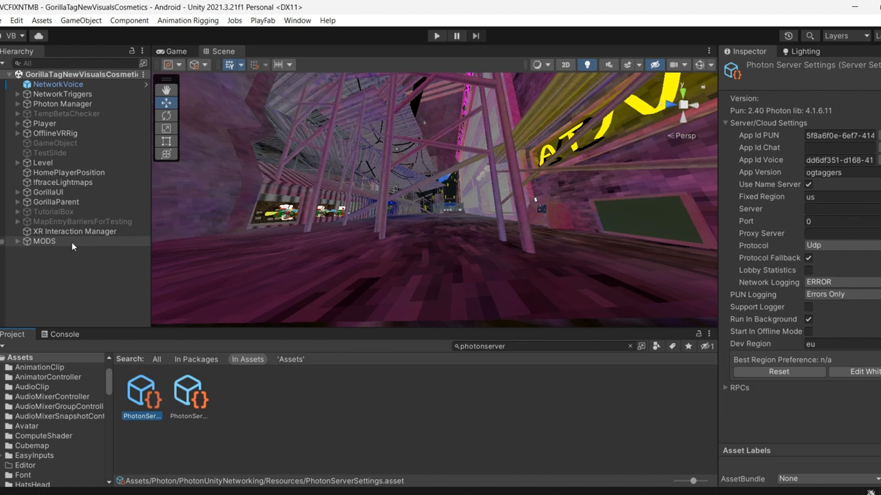
mouse_move(122, 363)
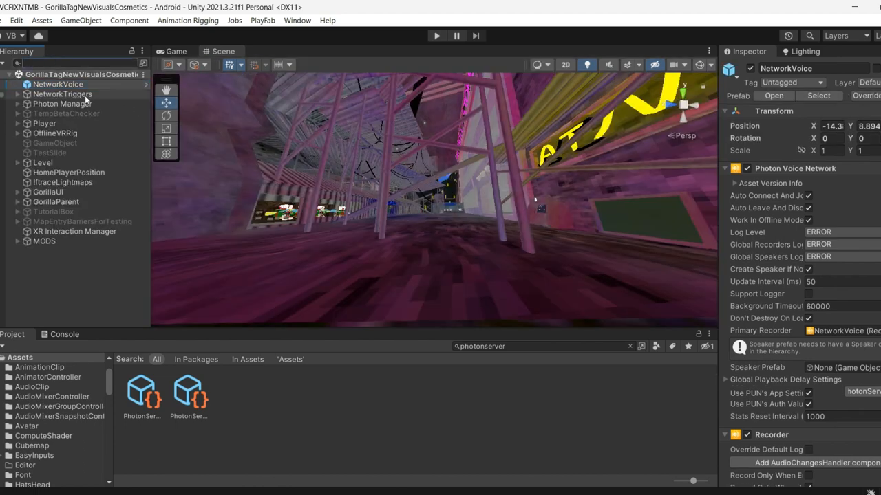
Search the Hierarchy for playfa, select PlayFabAuthenticator, expand its Cosmetics list and clear the search
text(playfab)
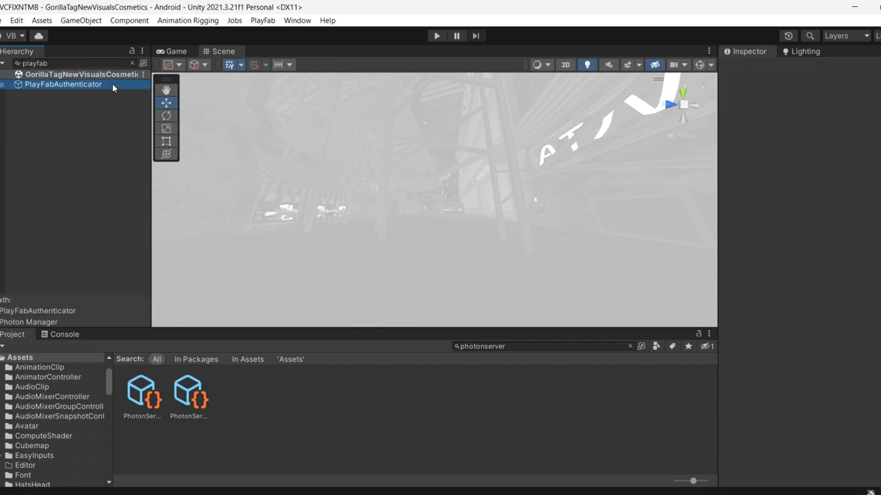
click(63, 83)
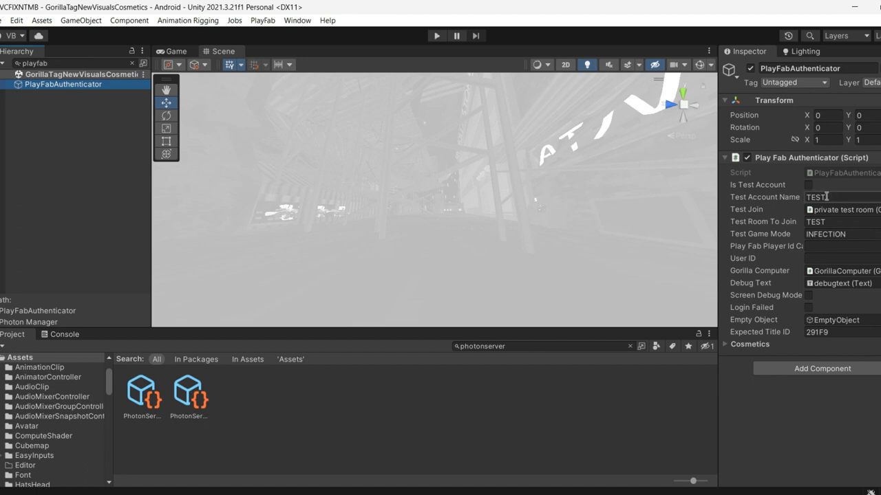
click(840, 222)
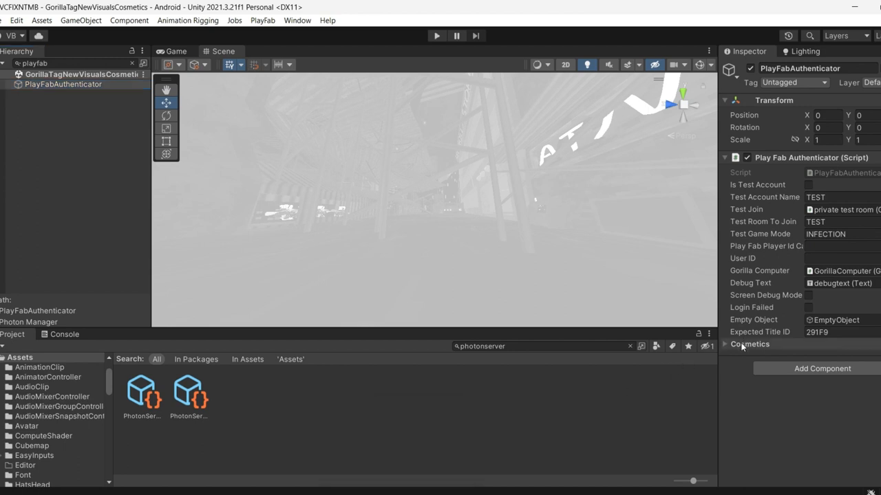
click(724, 344)
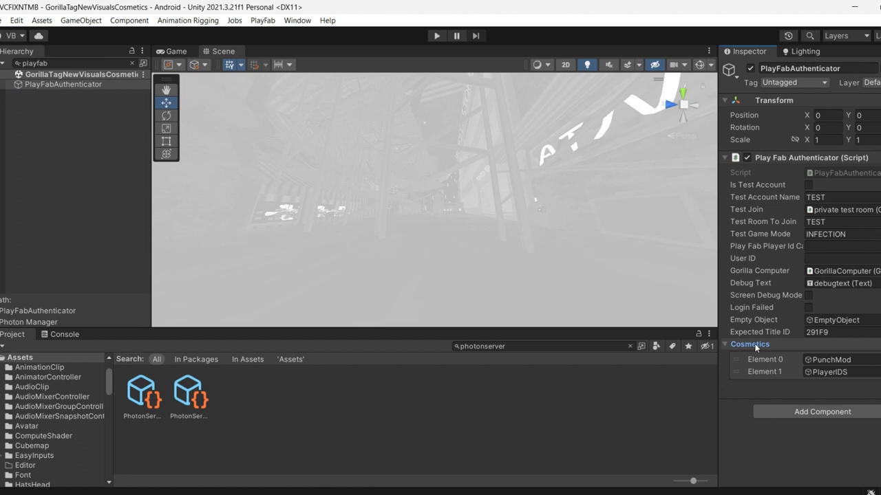
click(726, 344)
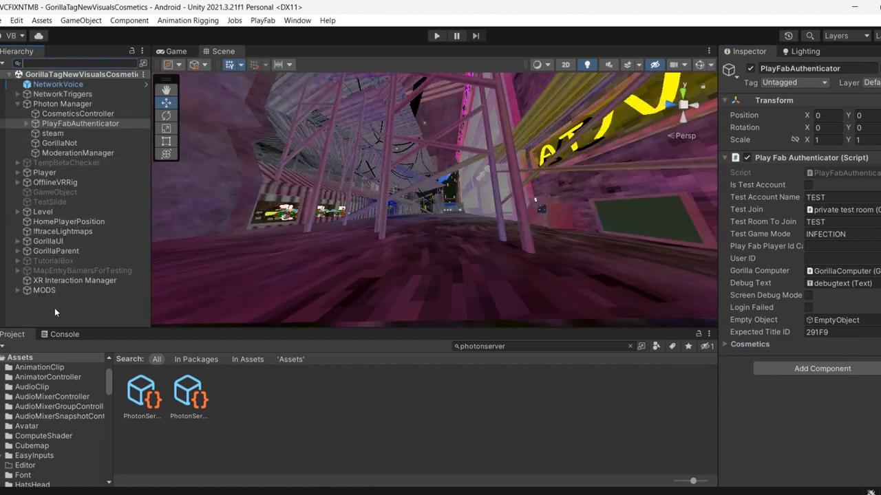
click(44, 289)
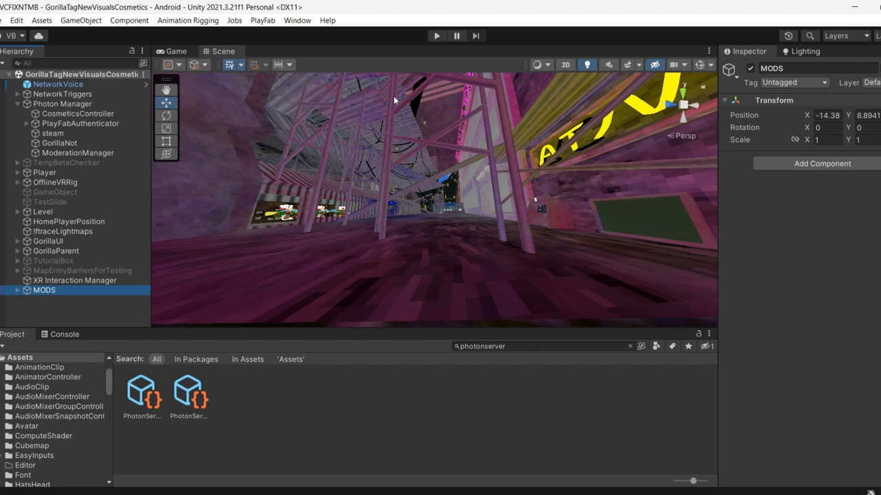
click(750, 69)
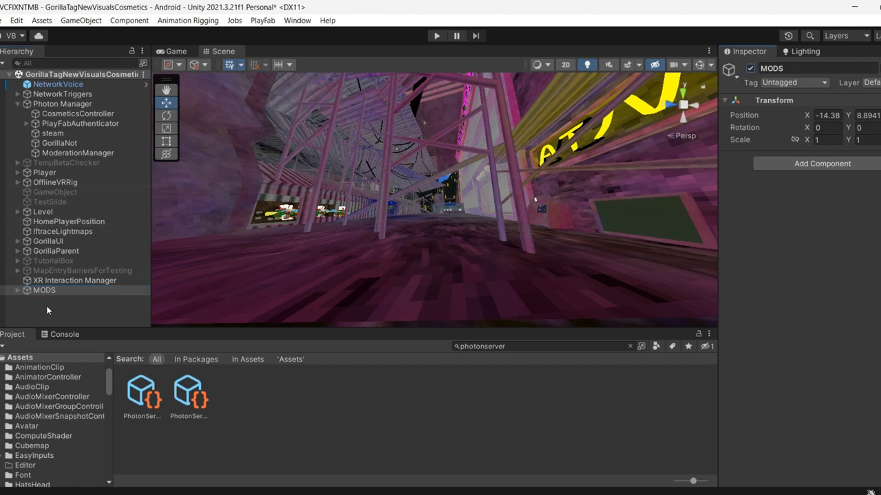
click(377, 209)
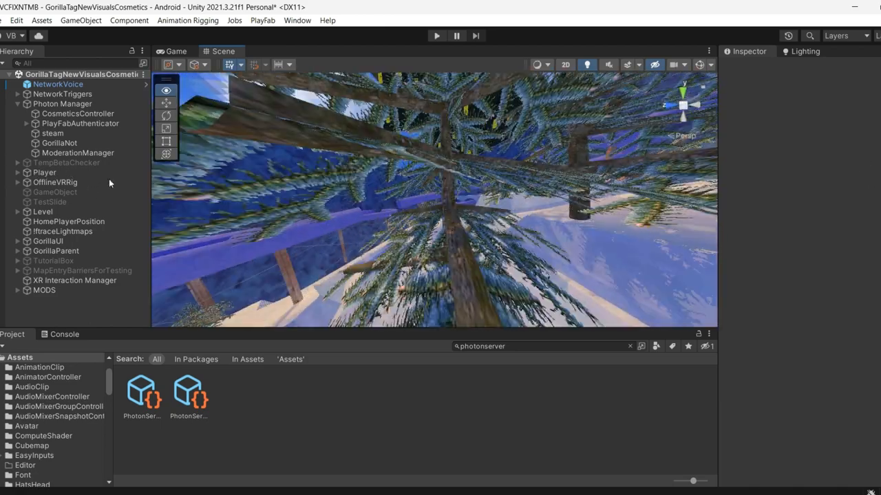
drag(433, 199, 432, 183)
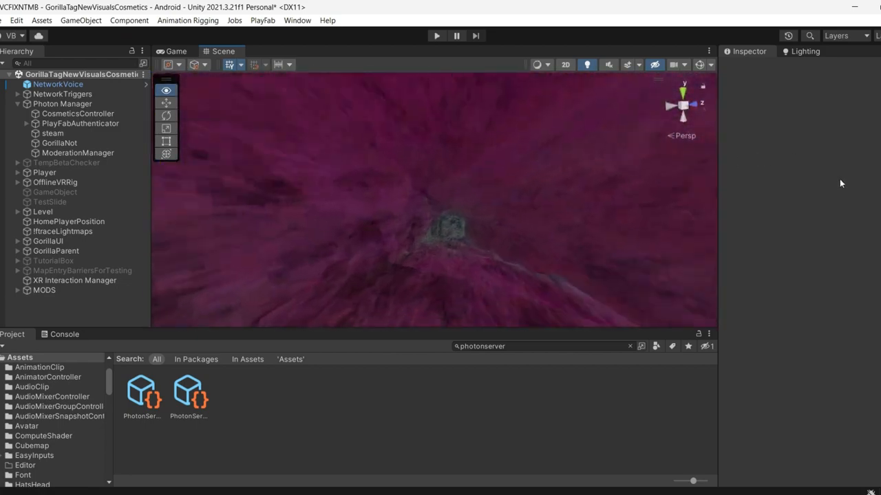
drag(434, 207, 256, 137)
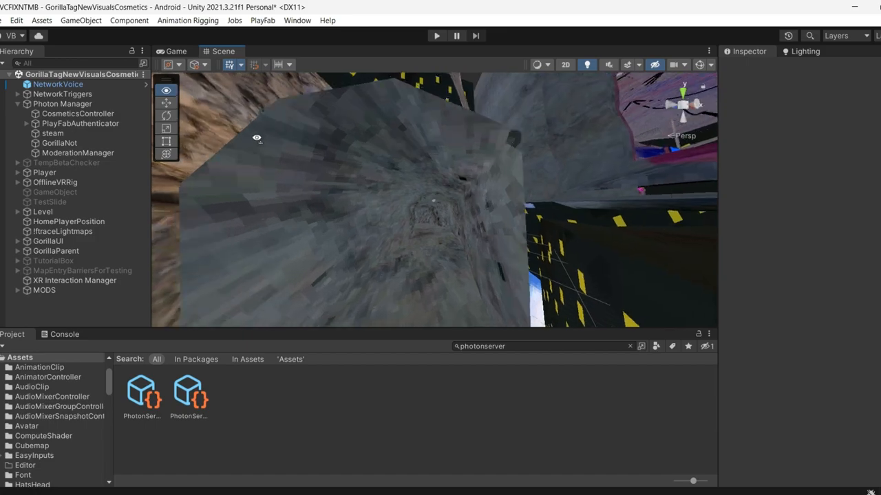